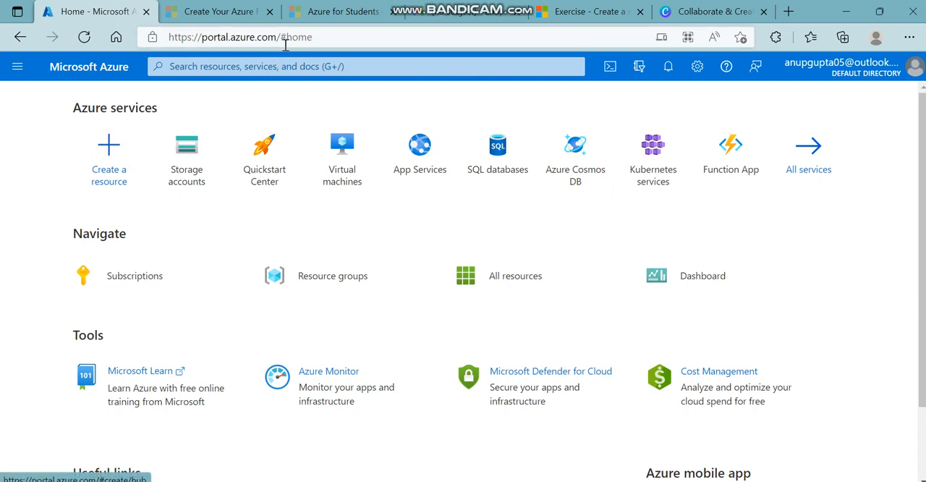
Select the Azure portal address in the address bar before starting a private window
click(239, 38)
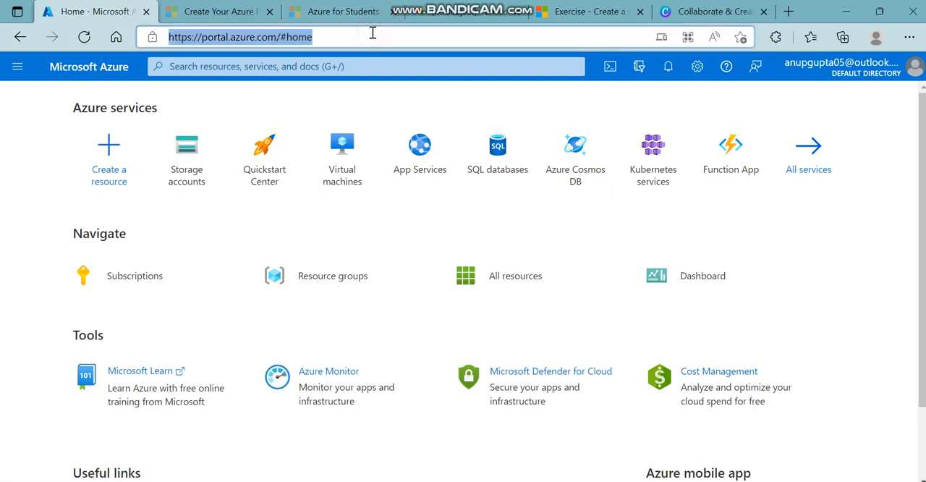
mouse_move(340, 12)
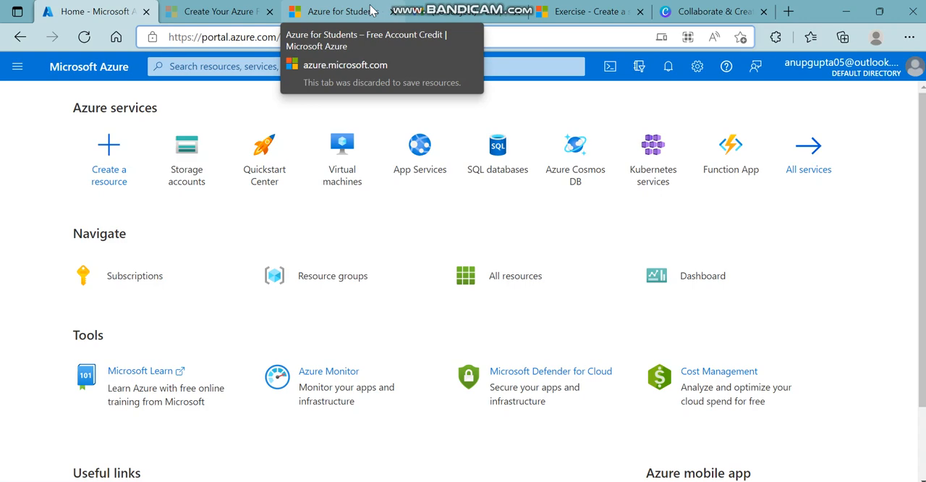
mouse_move(359, 40)
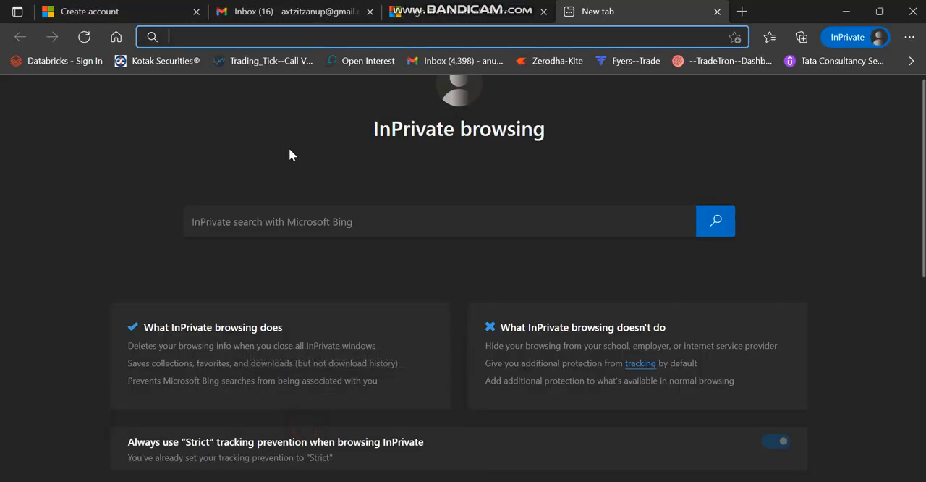
mouse_move(274, 37)
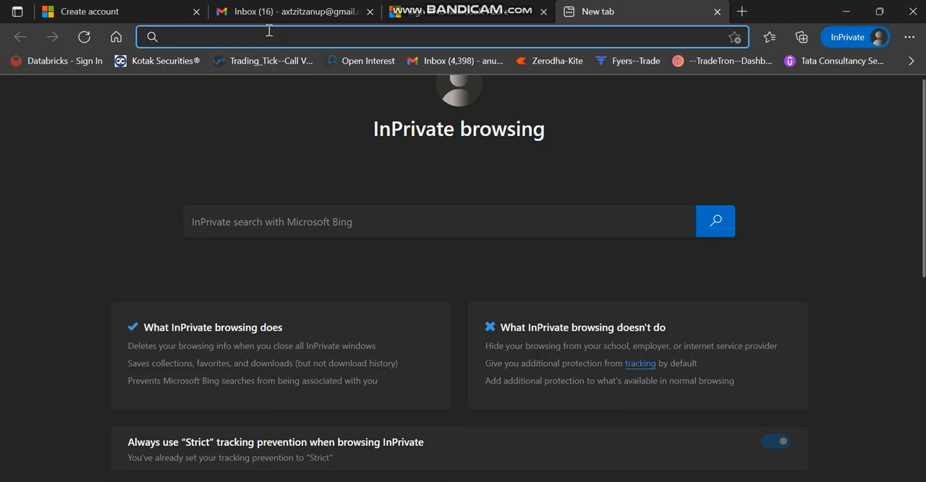
Search 'free azure account', skim the Azure free account offer page, then return to the results
text(free a)
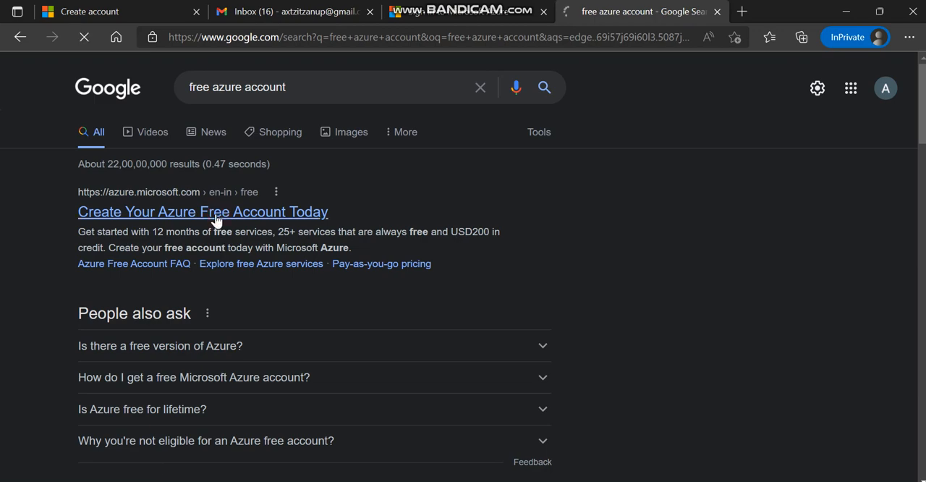
click(203, 211)
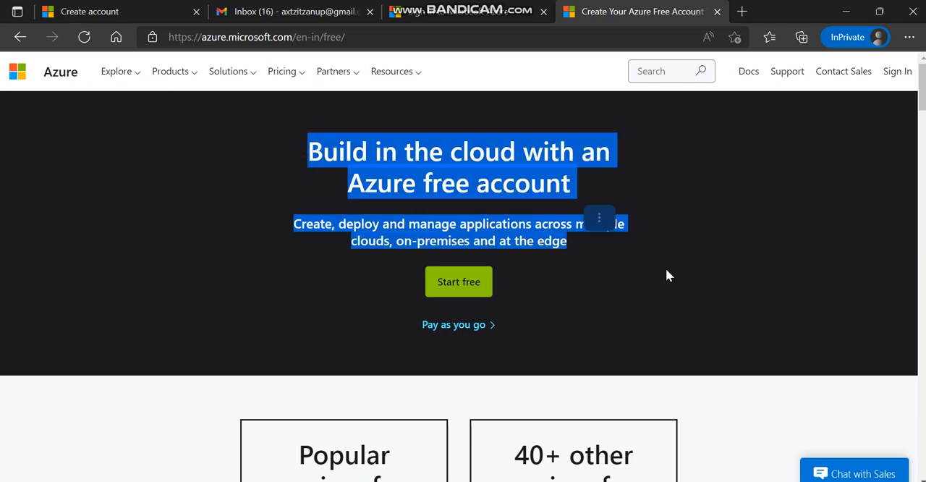
scroll(down, 3)
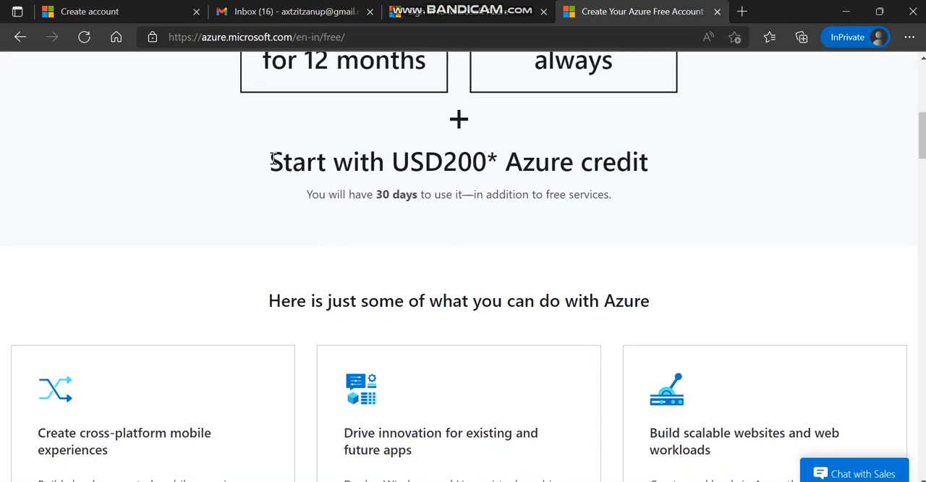
scroll(down, 3)
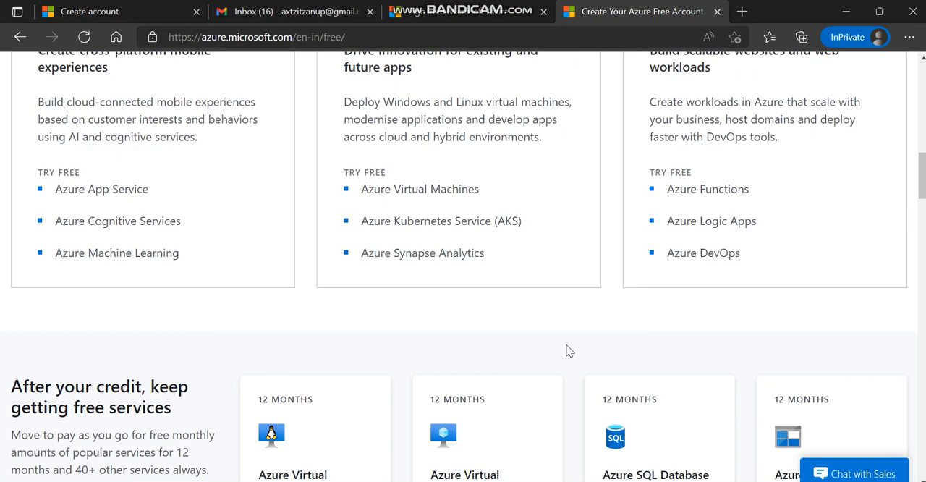
scroll(up, 3)
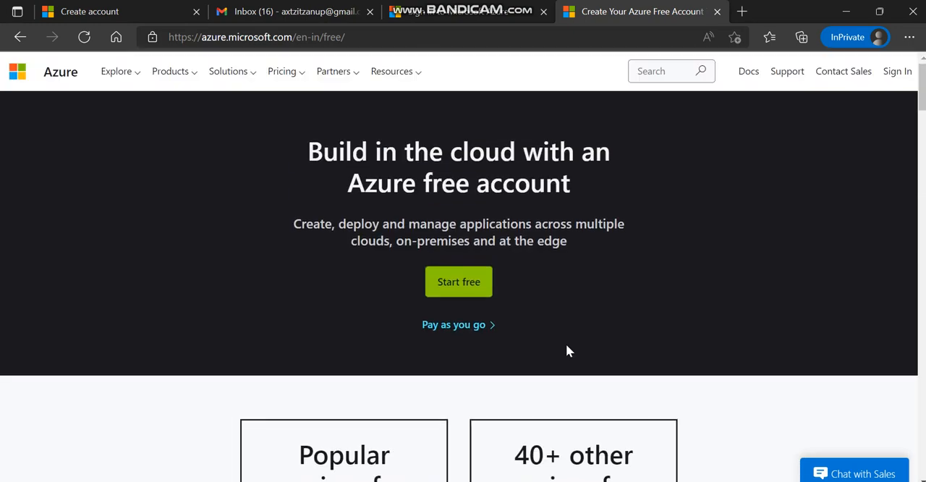
click(21, 37)
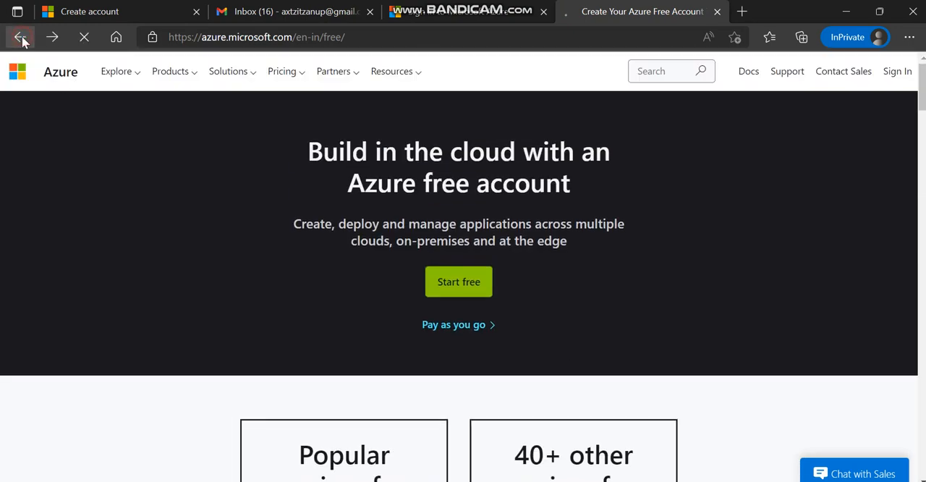
click(20, 37)
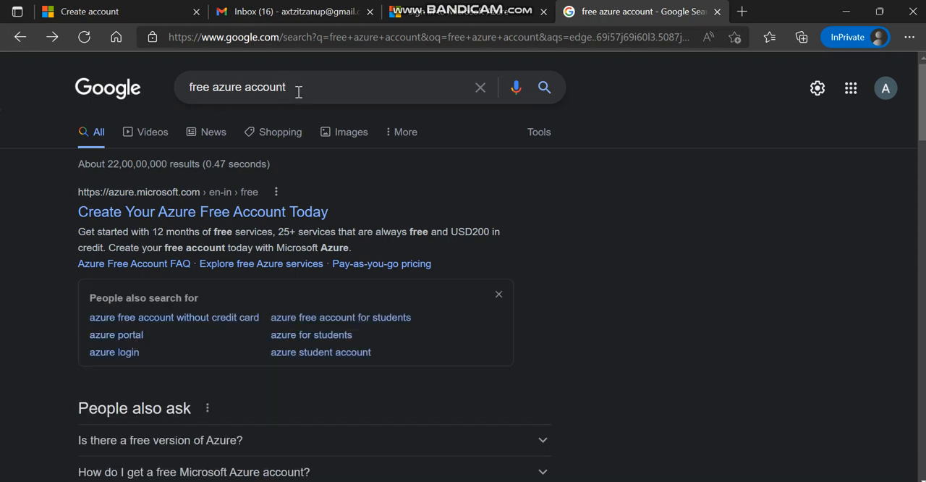
click(296, 87)
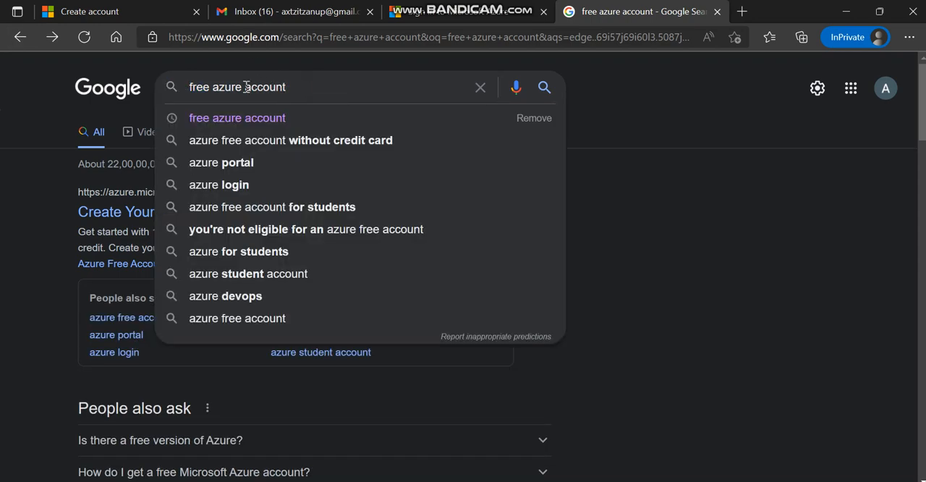
text(student)
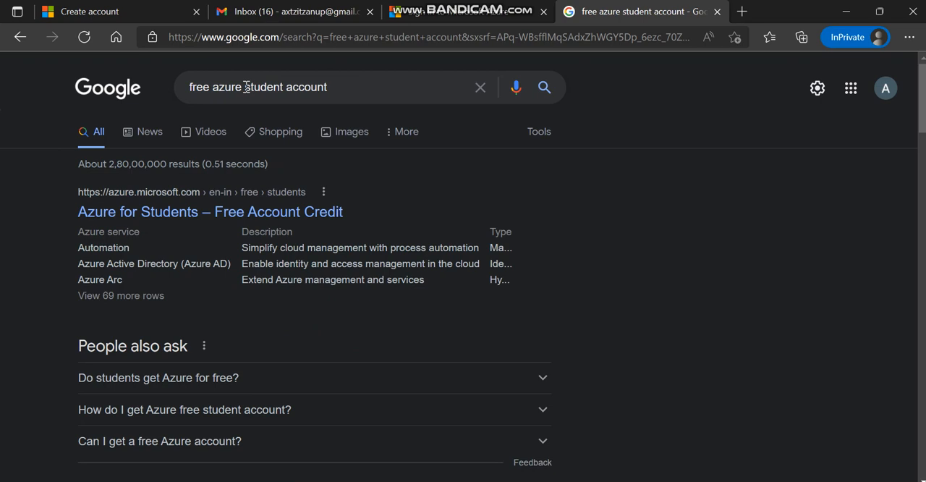
click(210, 212)
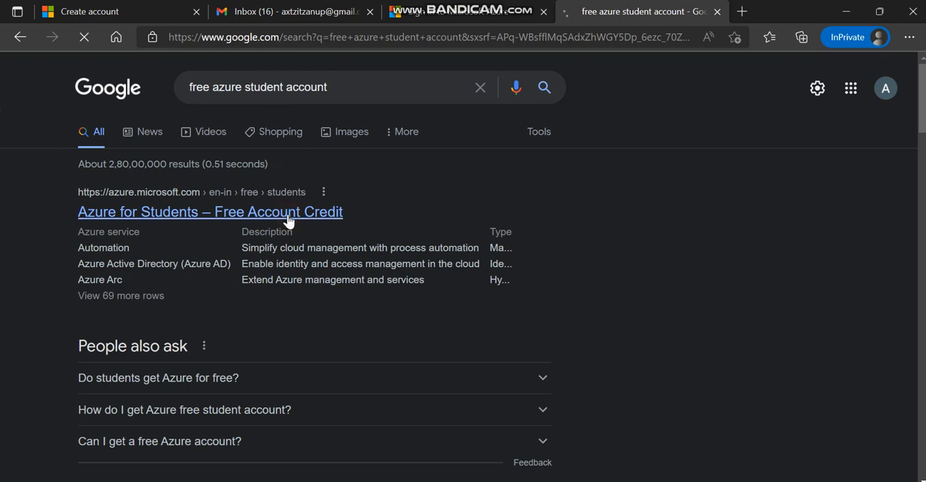
click(210, 211)
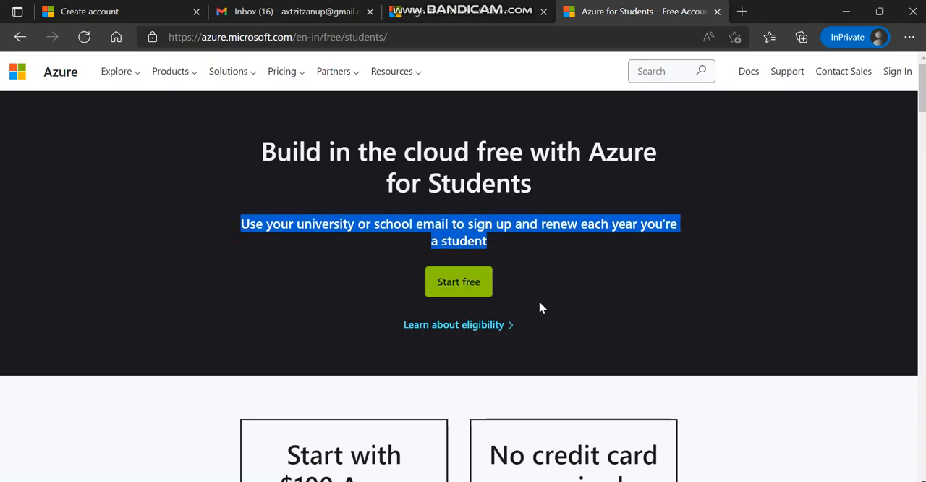
scroll(down, 3)
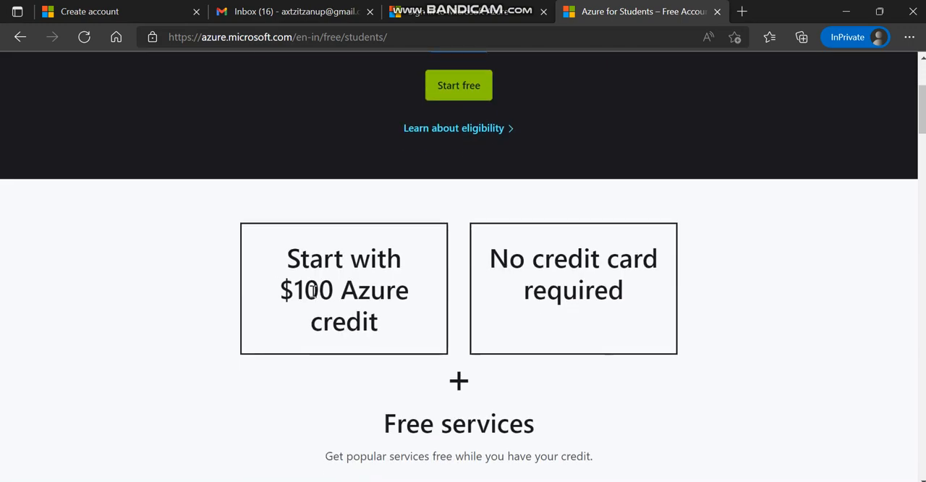
scroll(down, 3)
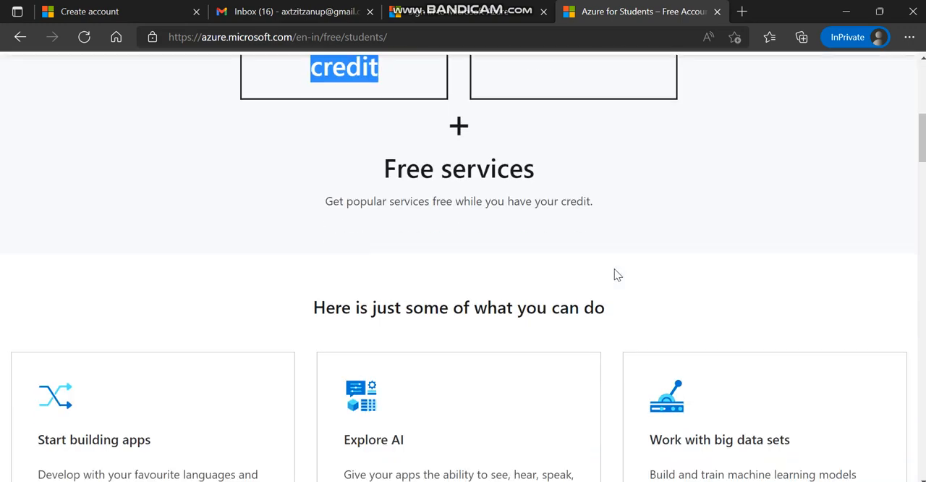
scroll(down, 3)
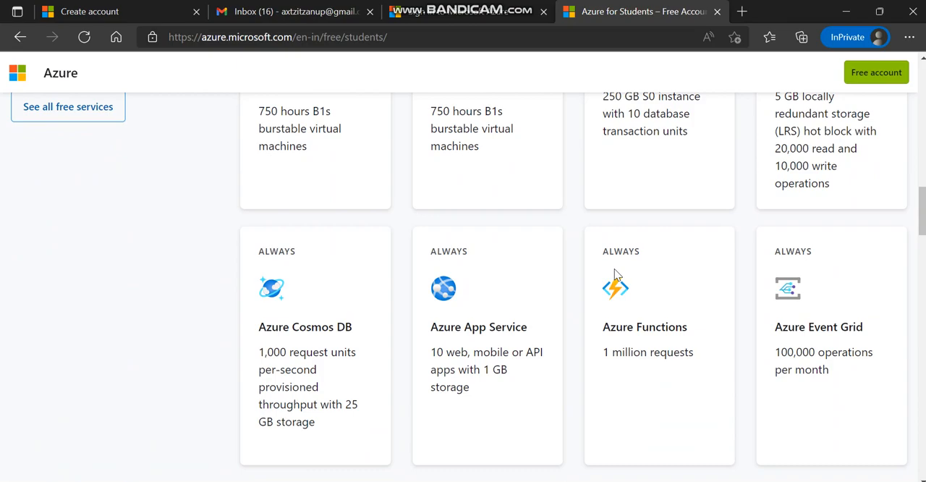
scroll(down, 3)
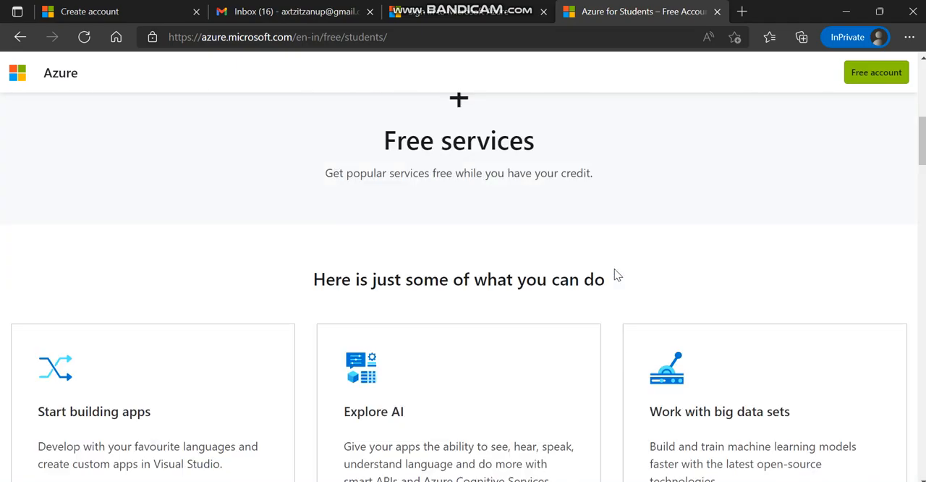
scroll(down, 3)
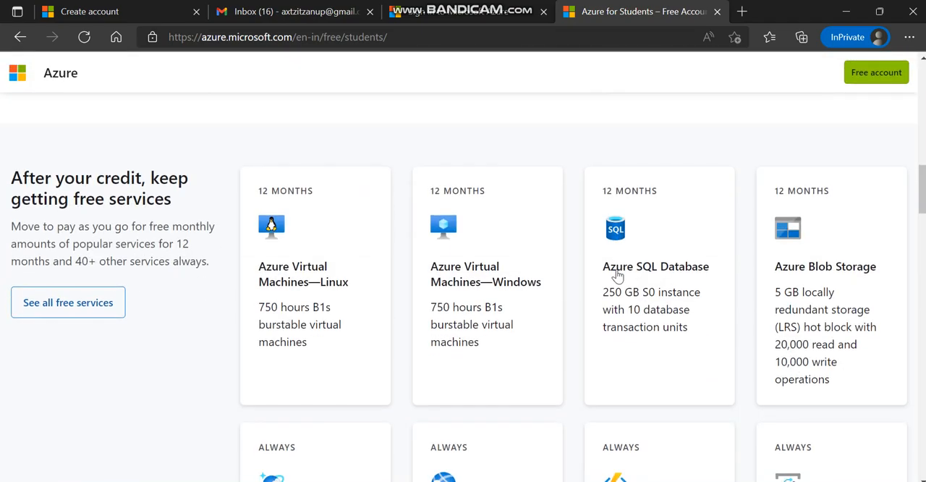
scroll(down, 3)
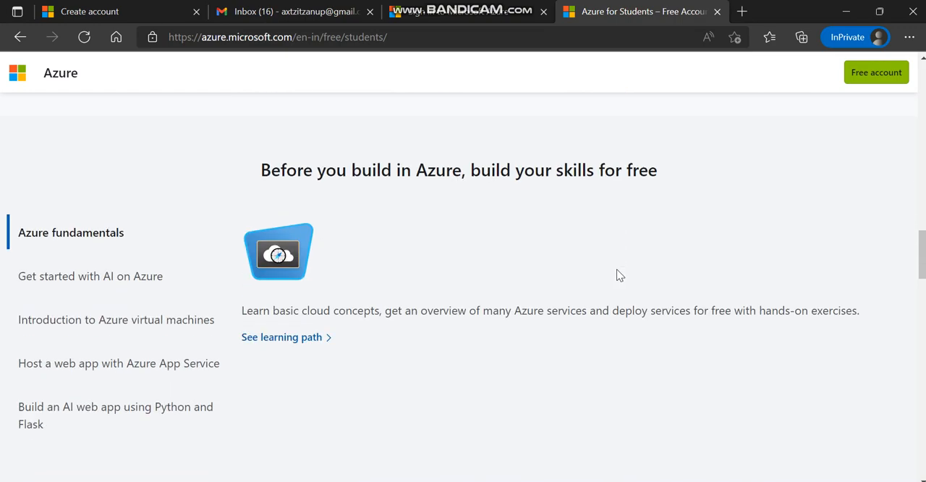
scroll(down, 3)
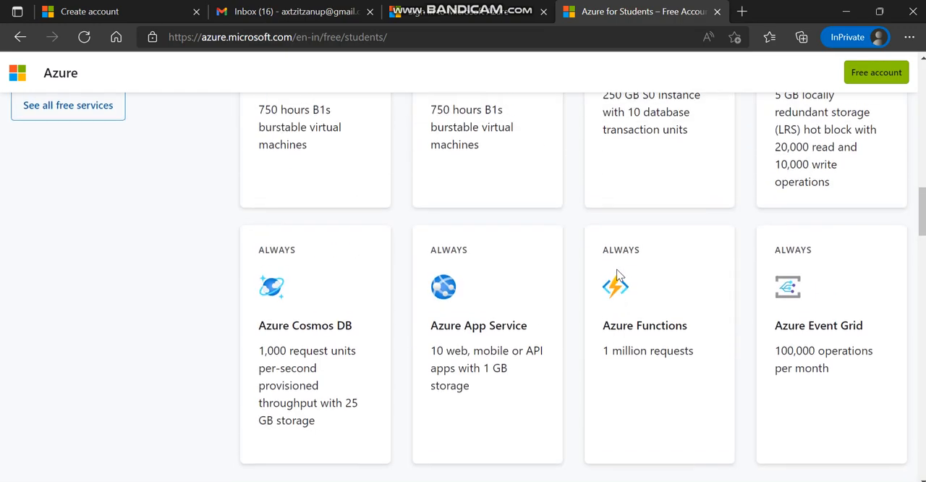
scroll(down, 3)
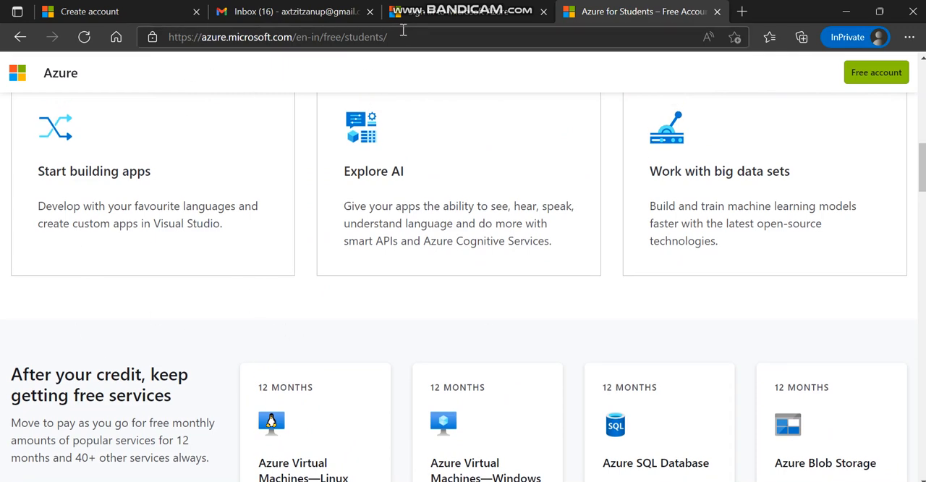
click(278, 37)
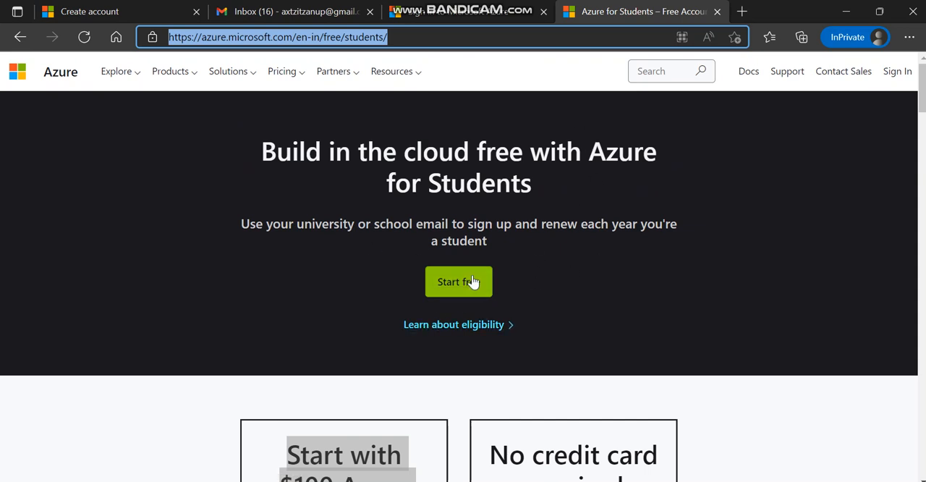
mouse_move(546, 250)
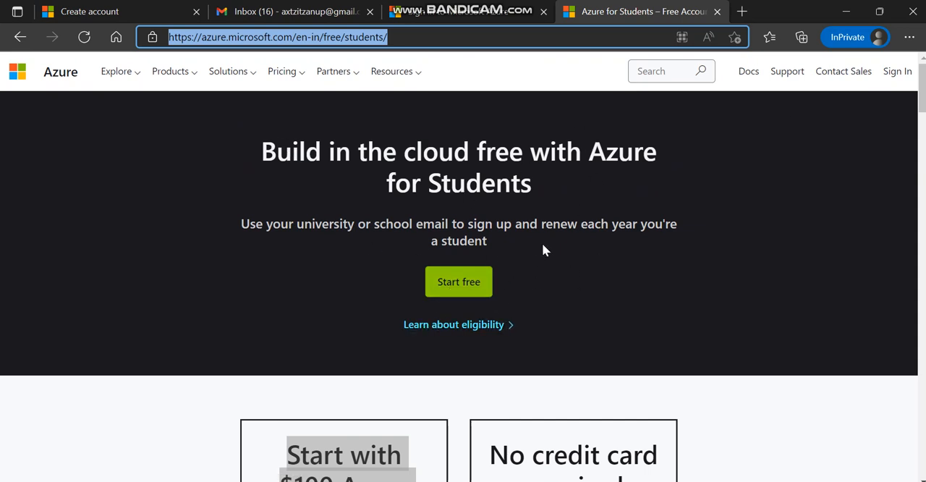
mouse_move(263, 214)
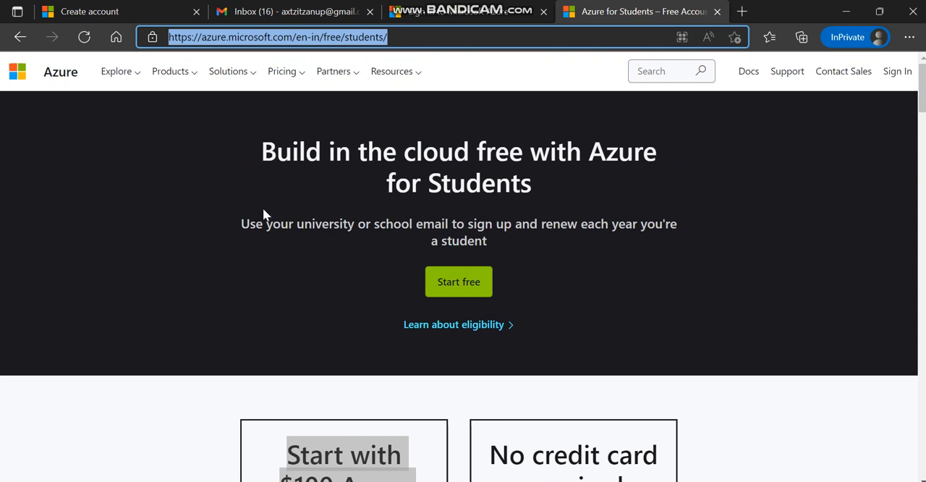
mouse_move(302, 195)
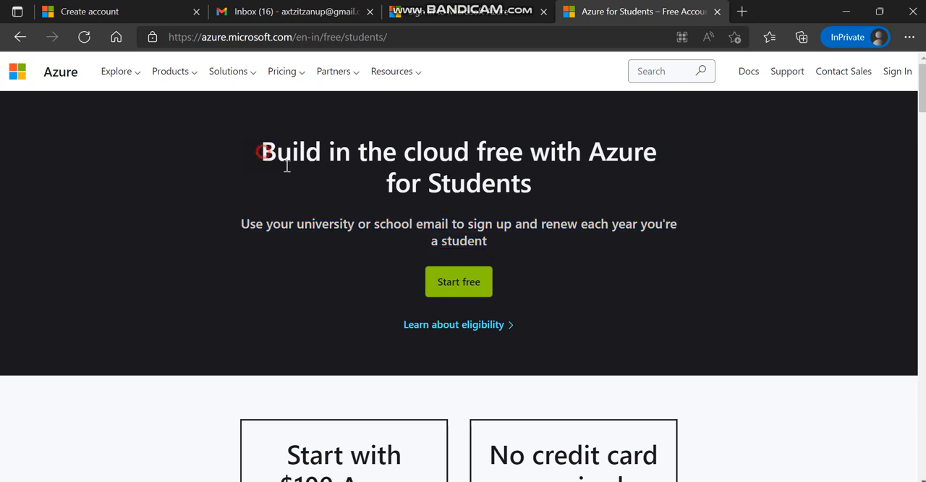
Open the desktop Notepad note holding the Microsoft Learn storage account exercise link
drag(262, 151, 533, 183)
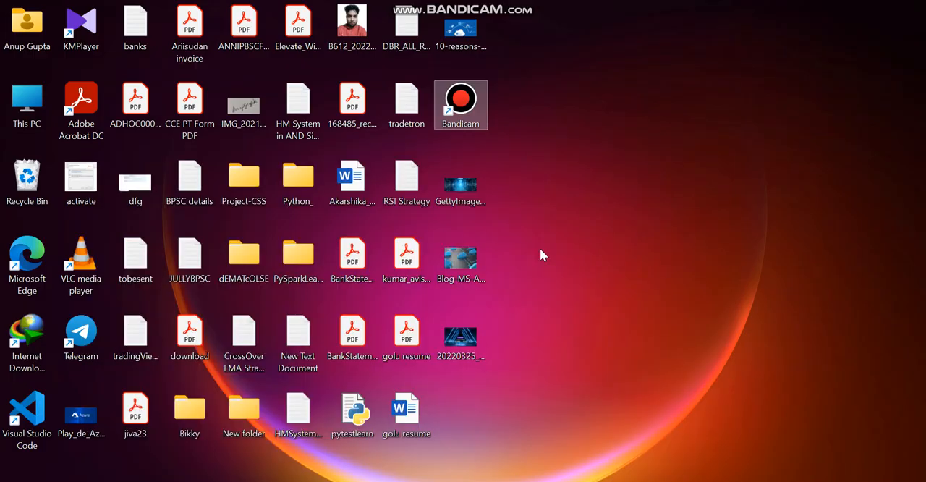
click(353, 405)
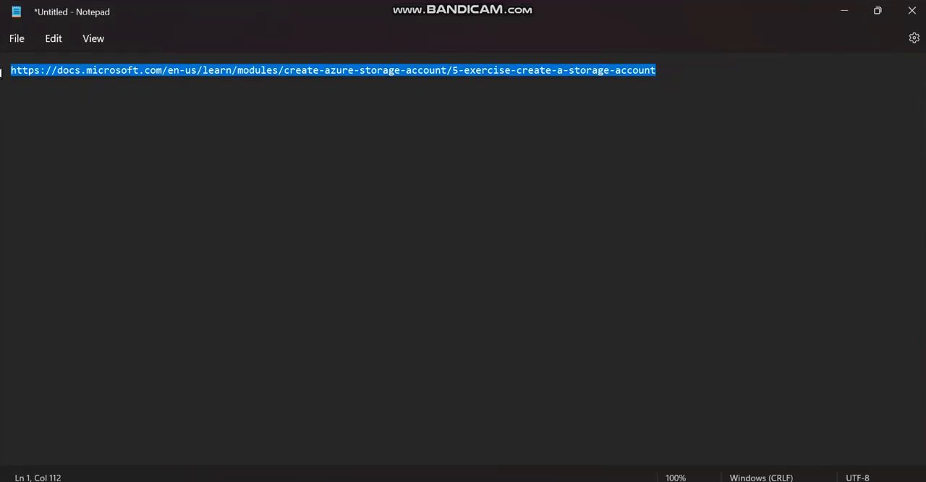
mouse_move(243, 346)
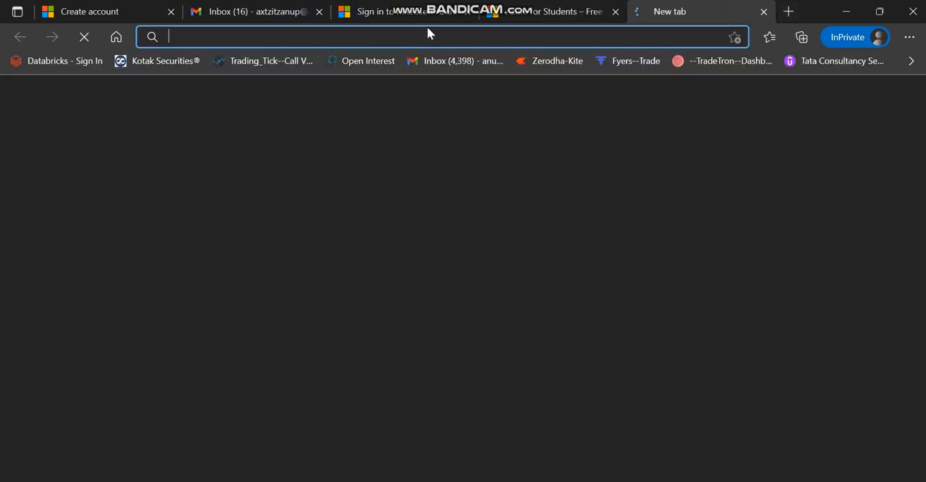
Load the create-azure-storage-account exercise URL and start sandbox activation sign-in
text(https://docs.microsoft.com/en-us/learn/modules/create-azure-storage-account/5-exercise-create-a-storage-account)
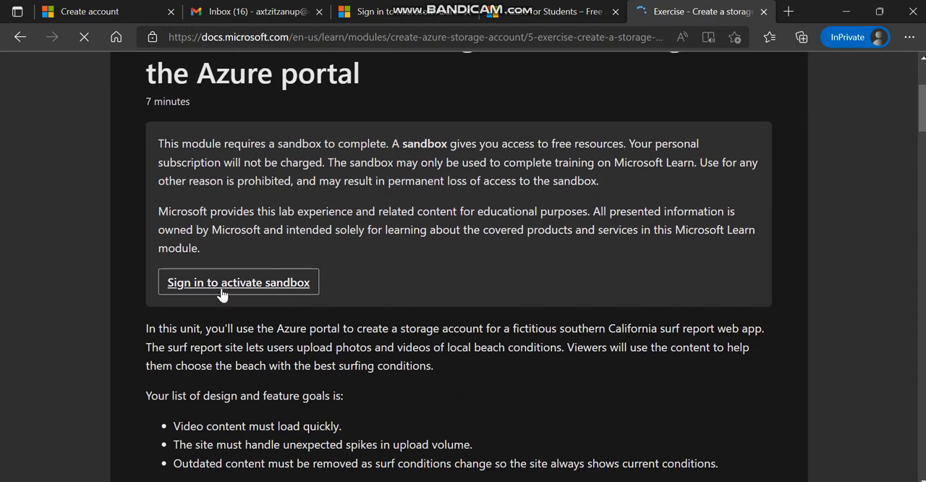
click(237, 283)
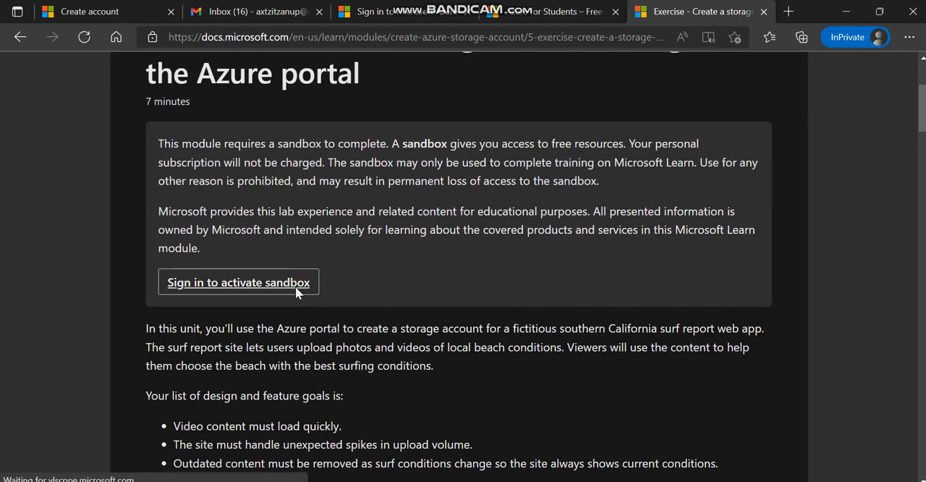
mouse_move(238, 282)
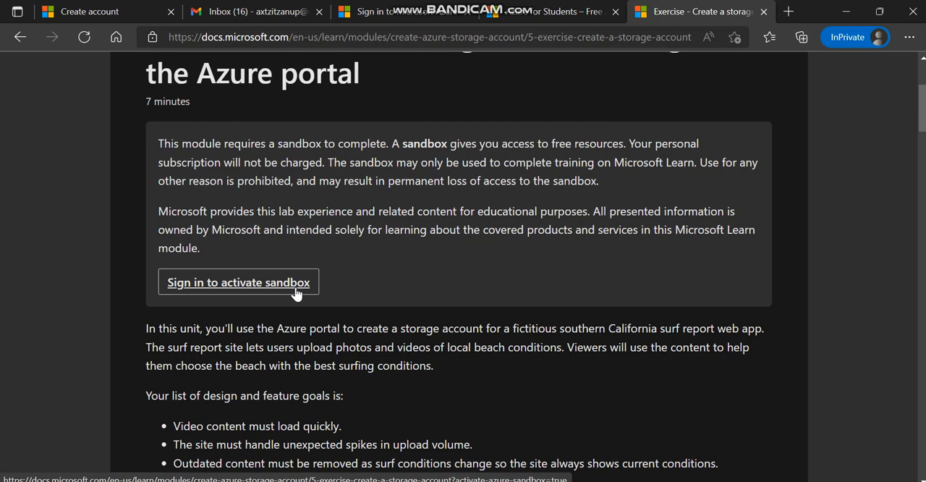
click(237, 282)
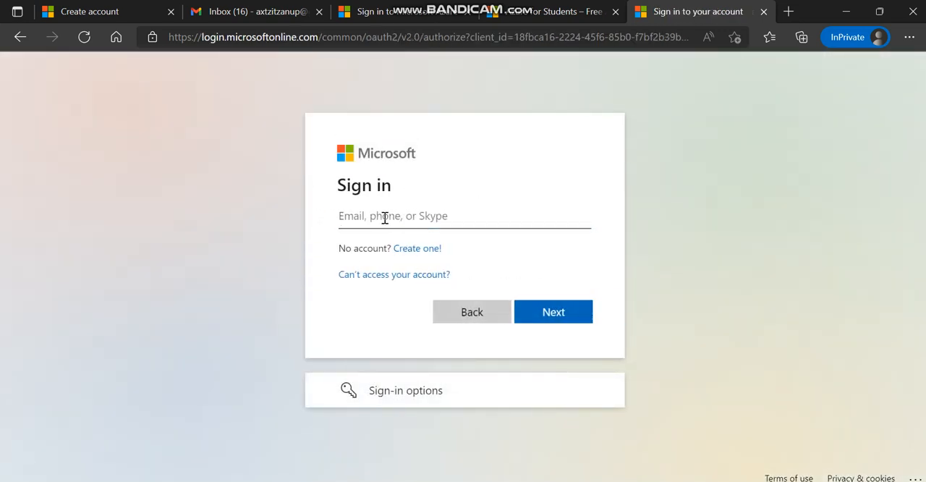
Enter the saved Outlook account address and continue to the password step
text(anu)
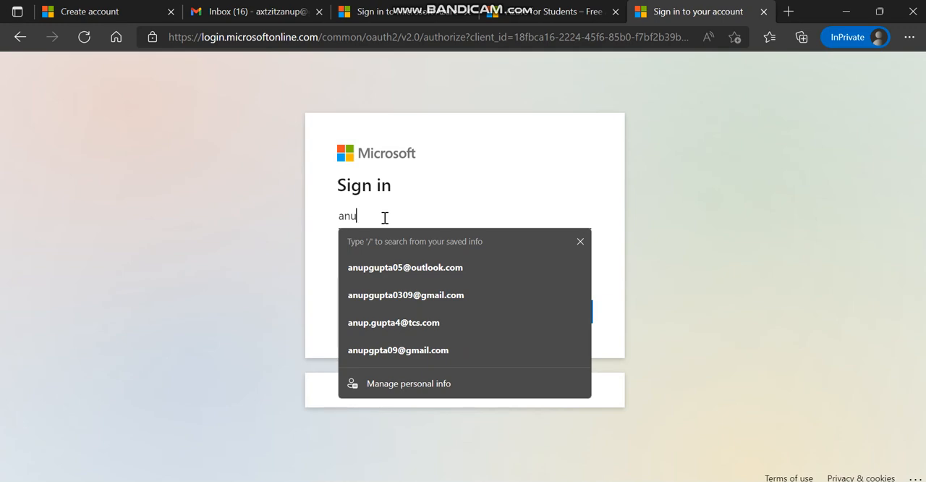
click(405, 296)
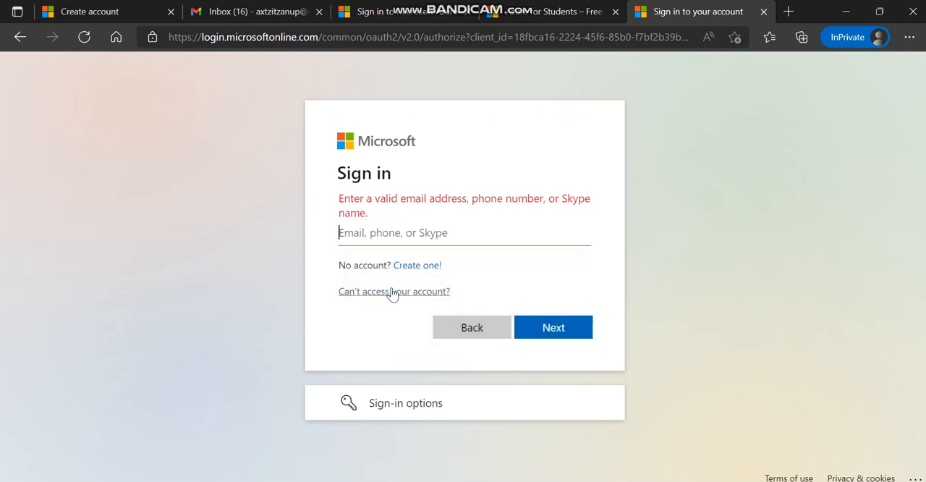
click(464, 231)
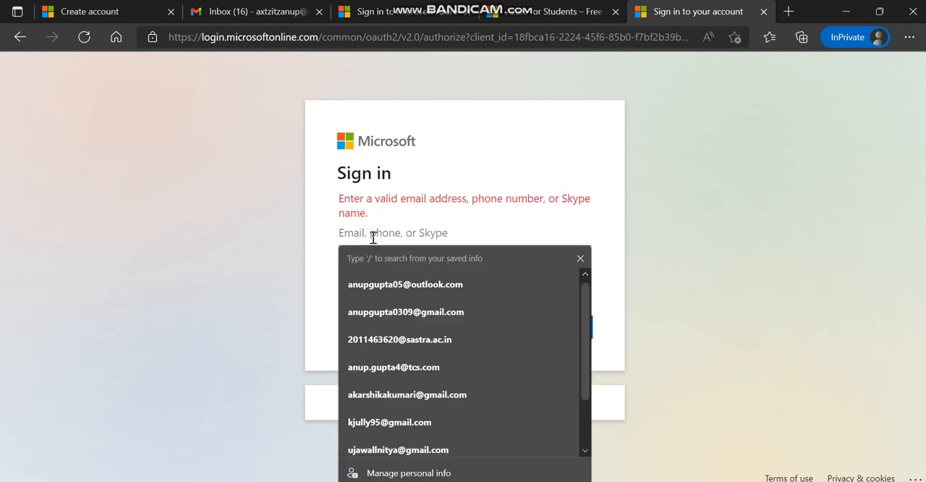
click(405, 283)
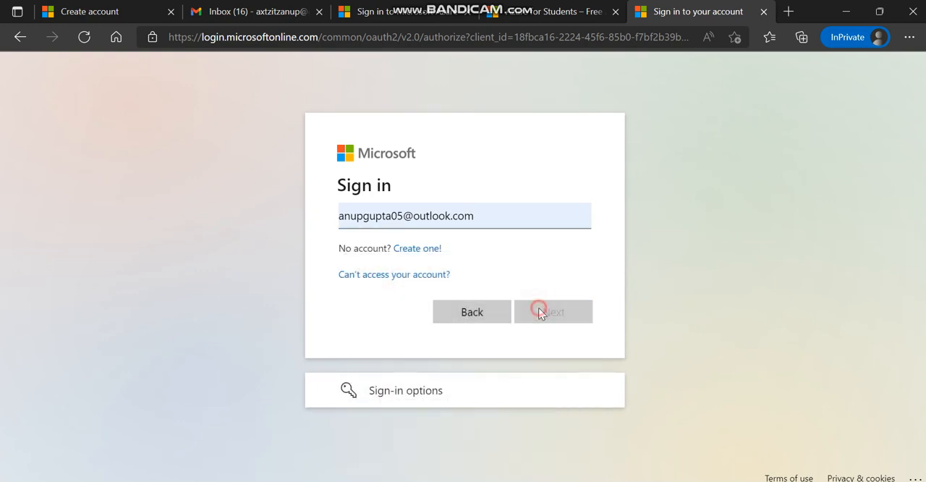
click(553, 313)
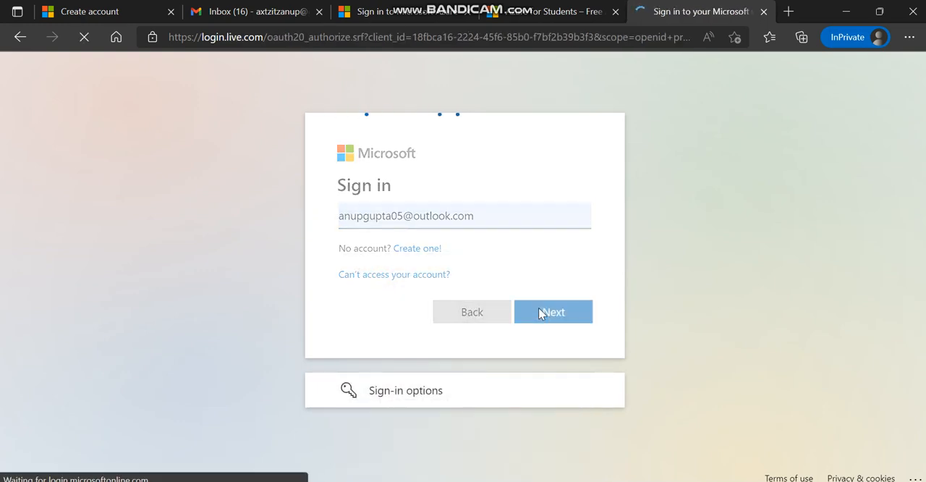
Submit the account password and choose to stay signed in
click(553, 313)
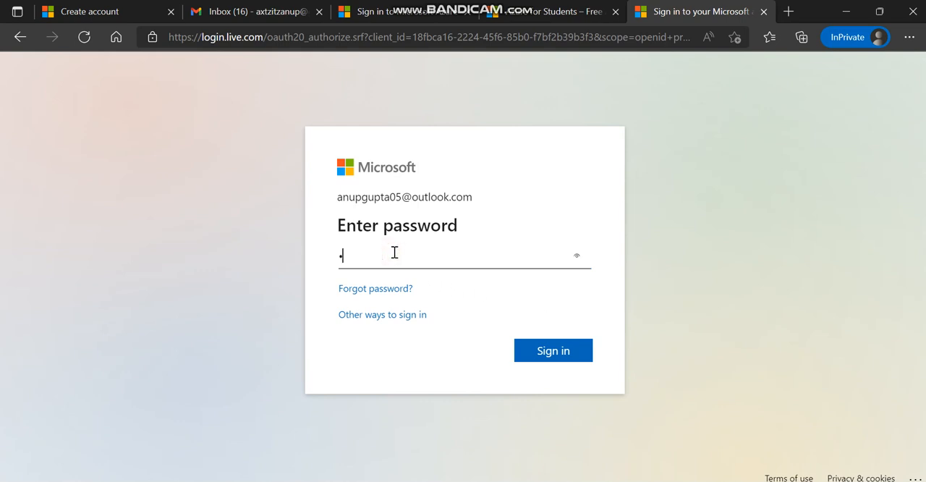
text(password)
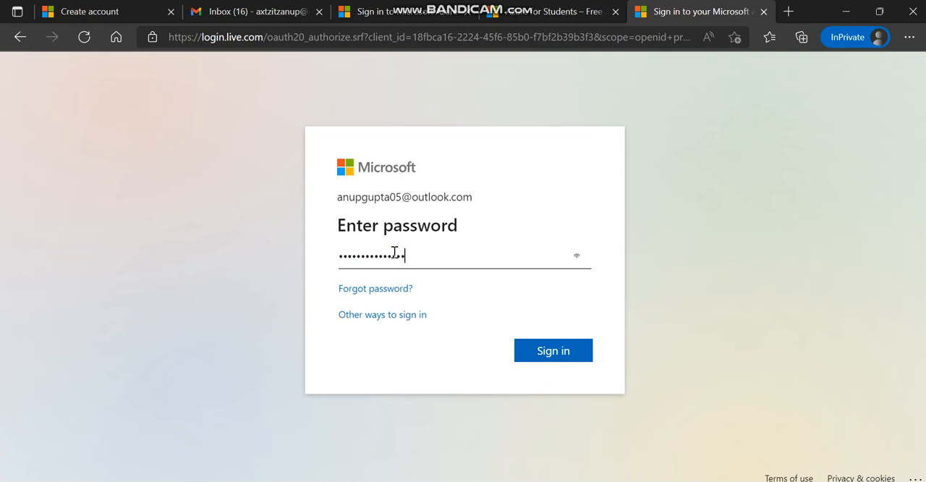
click(553, 350)
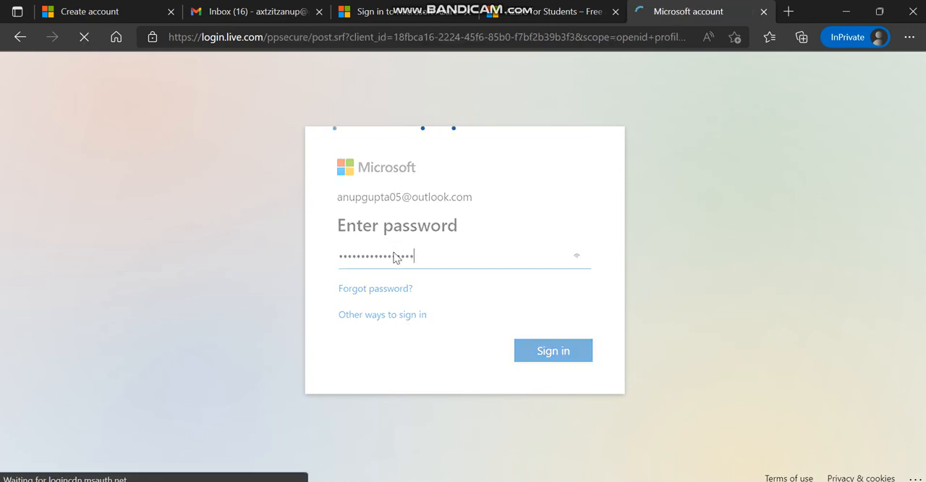
click(553, 351)
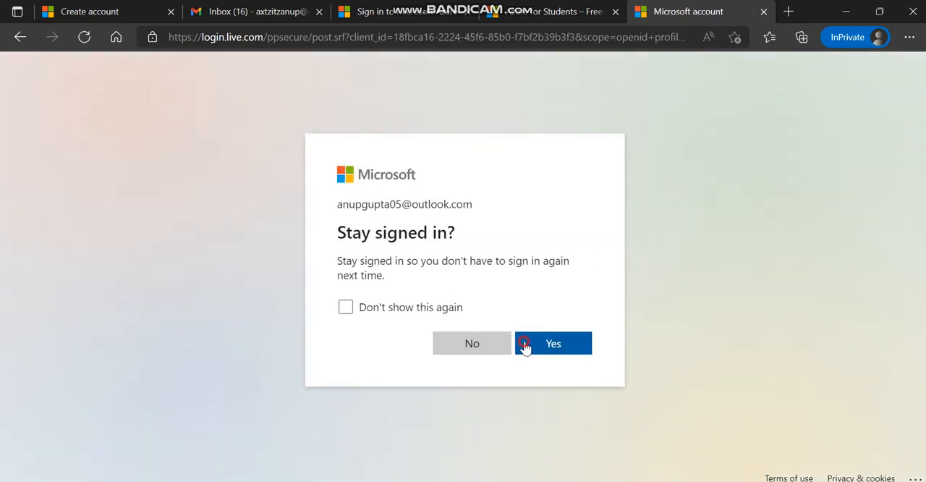
click(553, 343)
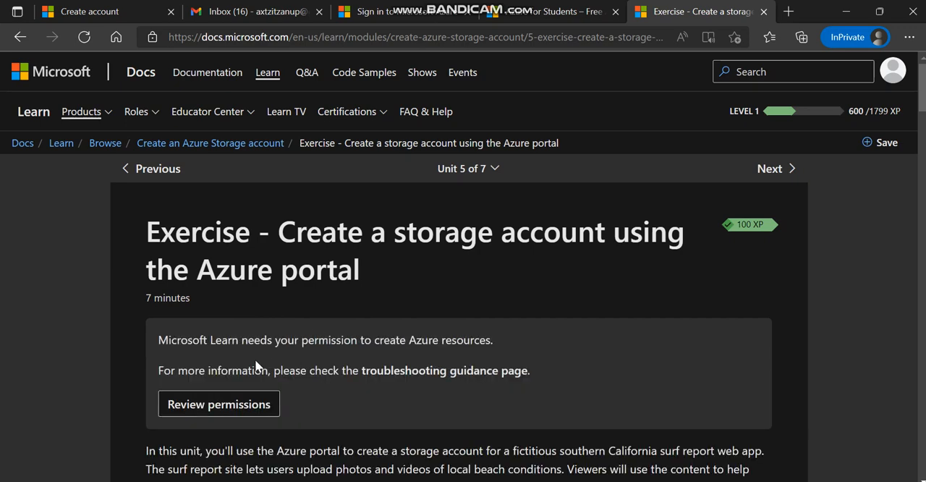
drag(168, 341, 304, 370)
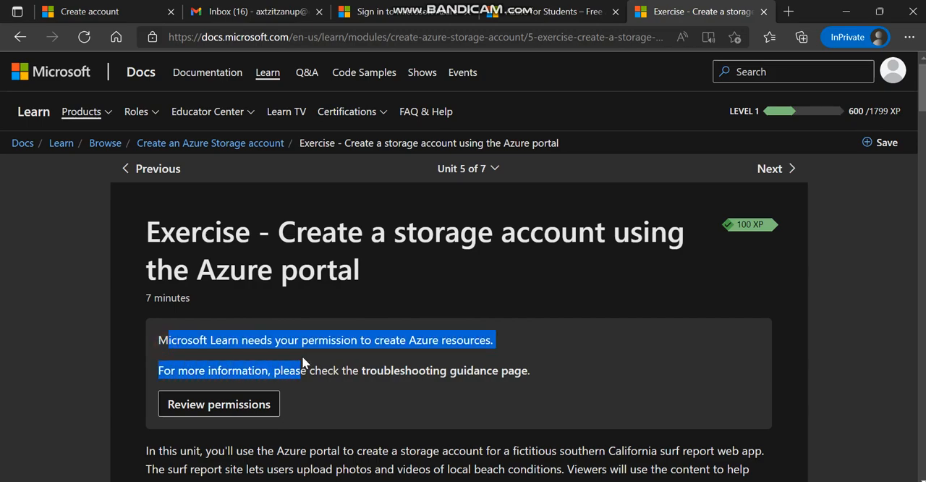
scroll(down, 3)
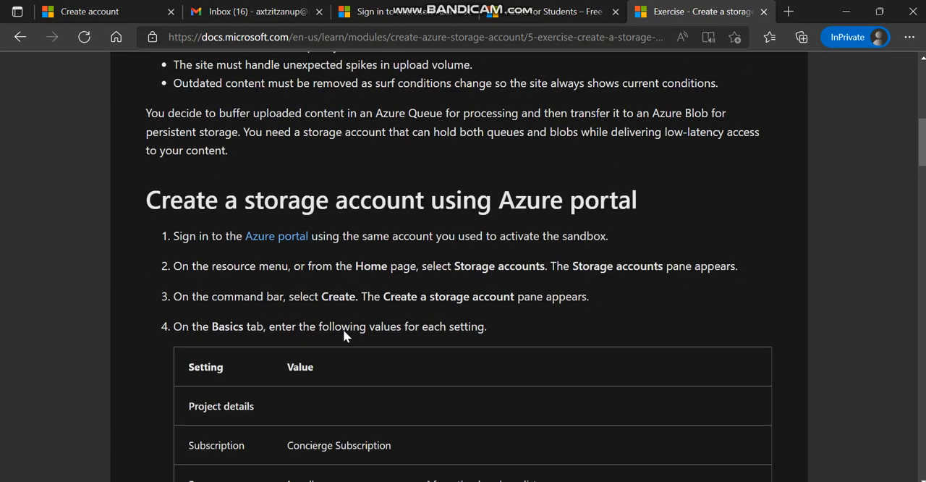
scroll(down, 3)
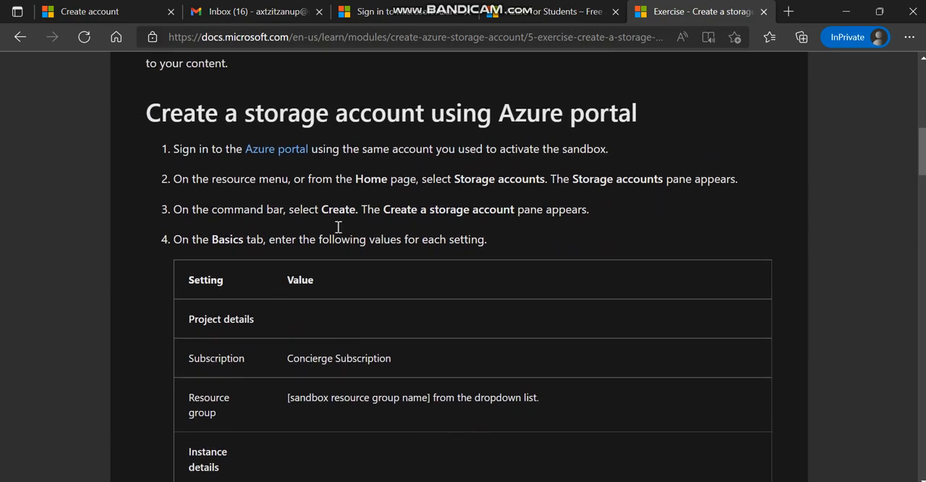
drag(173, 149, 572, 149)
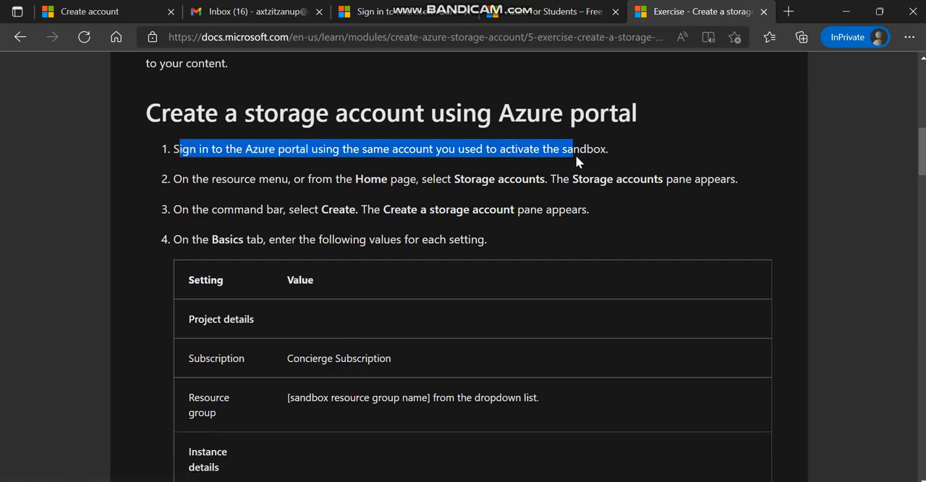
scroll(down, 3)
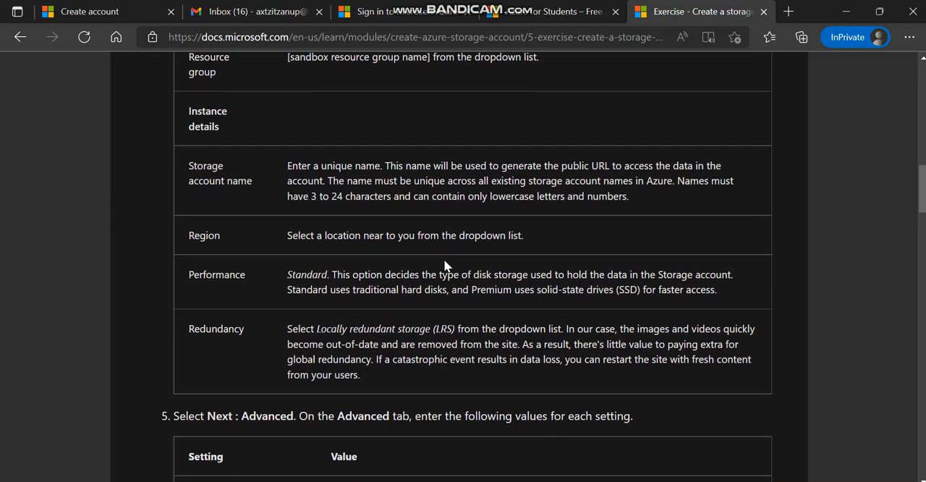
scroll(down, 3)
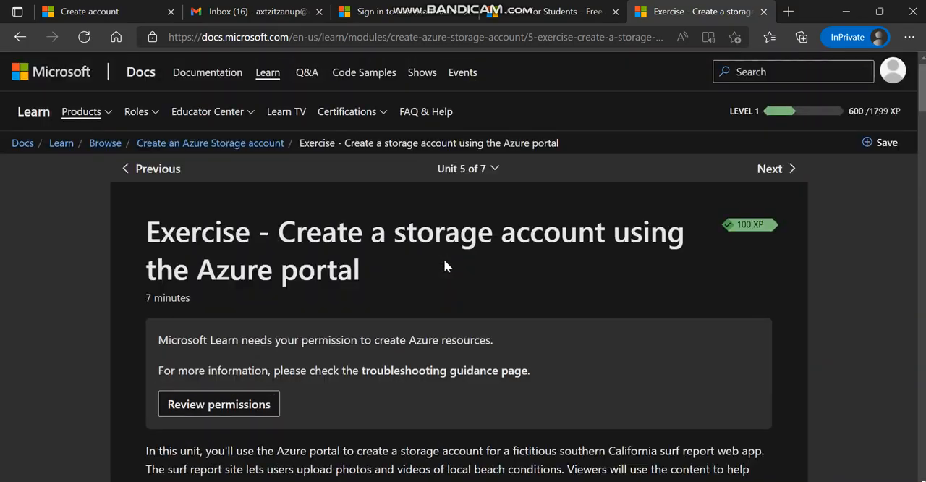
scroll(down, 3)
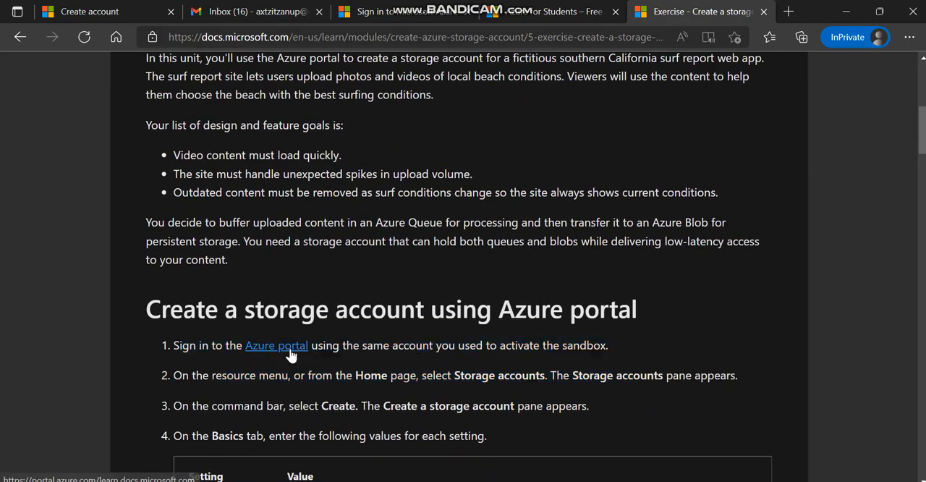
click(275, 344)
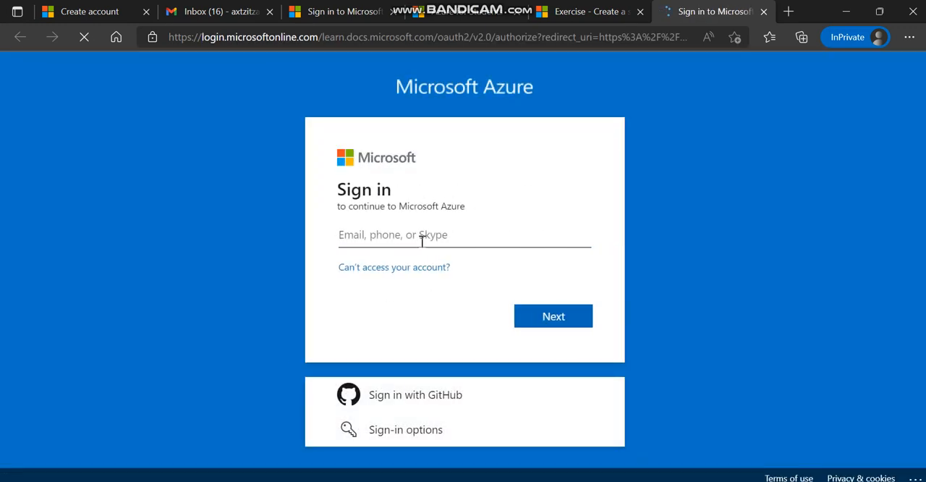
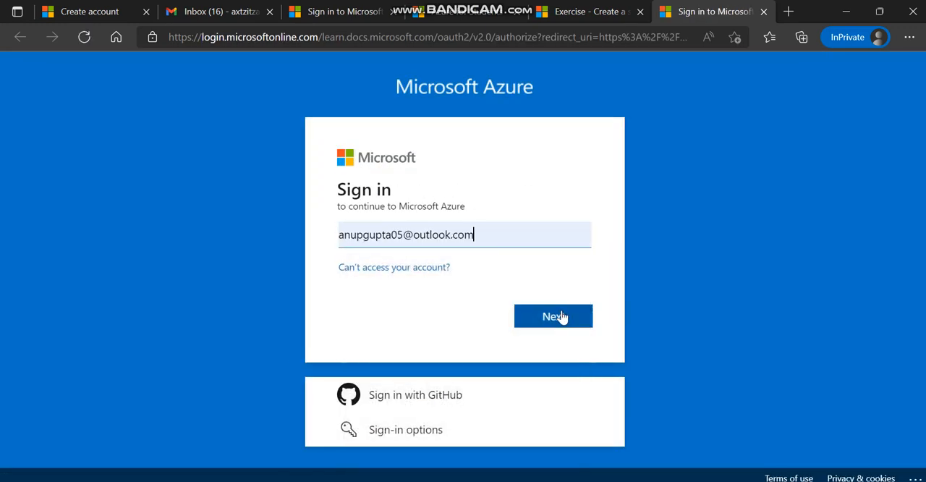
click(552, 316)
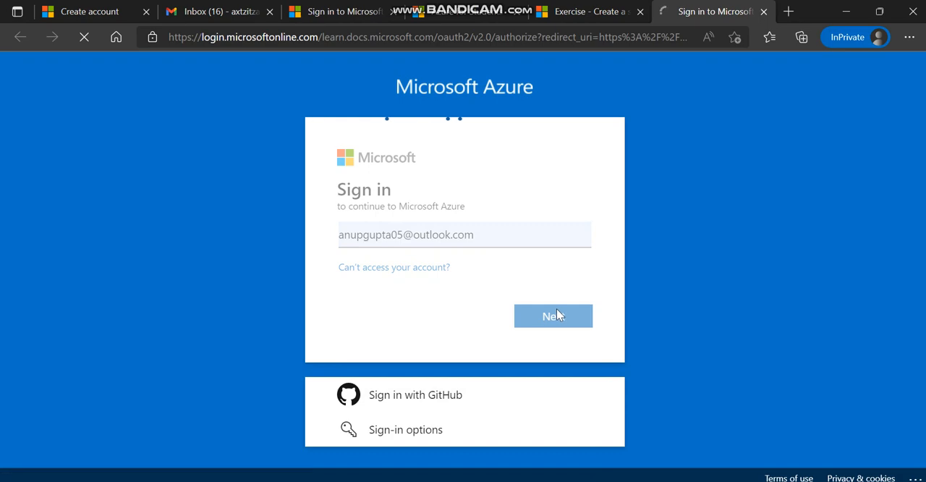
click(553, 316)
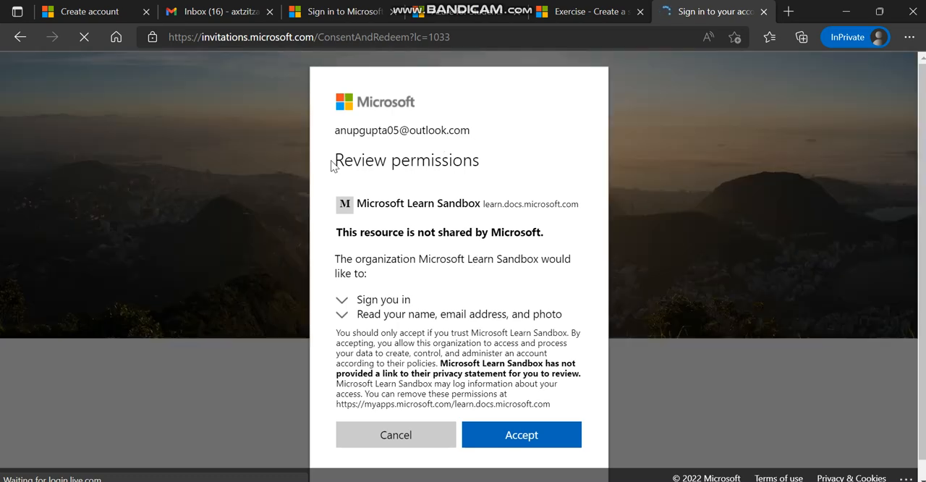
click(521, 434)
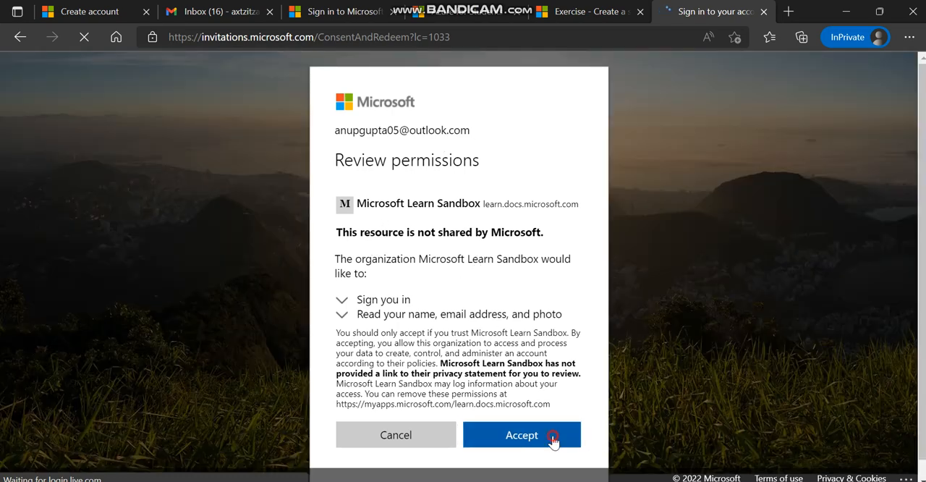
click(521, 435)
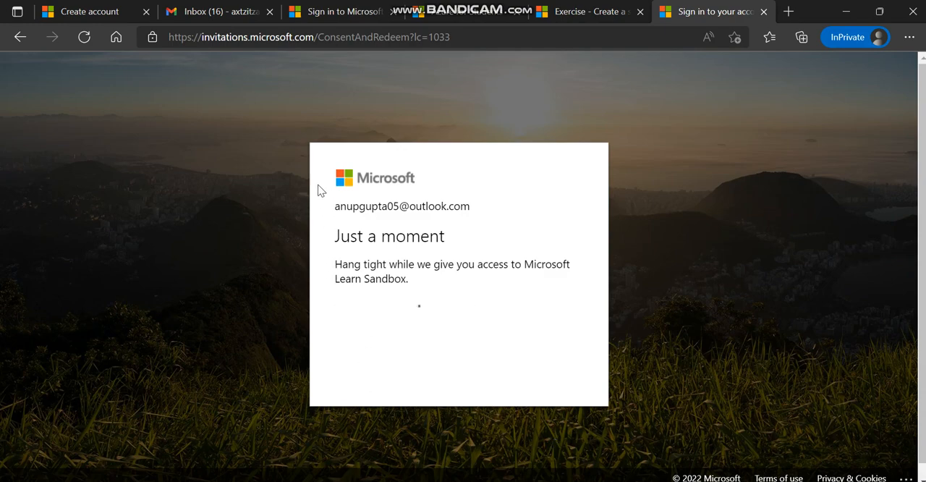
mouse_move(363, 162)
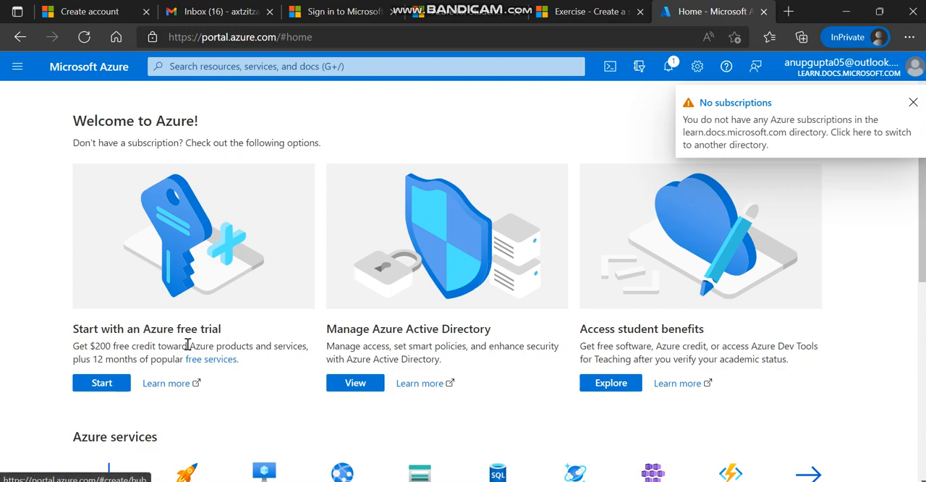
Sign out of the sandbox account from the top-right account menu
scroll(down, 3)
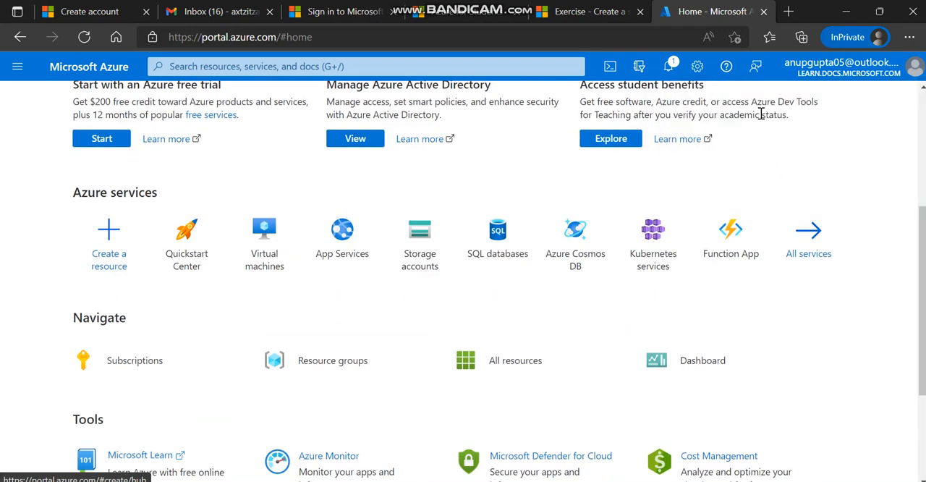
mouse_move(871, 69)
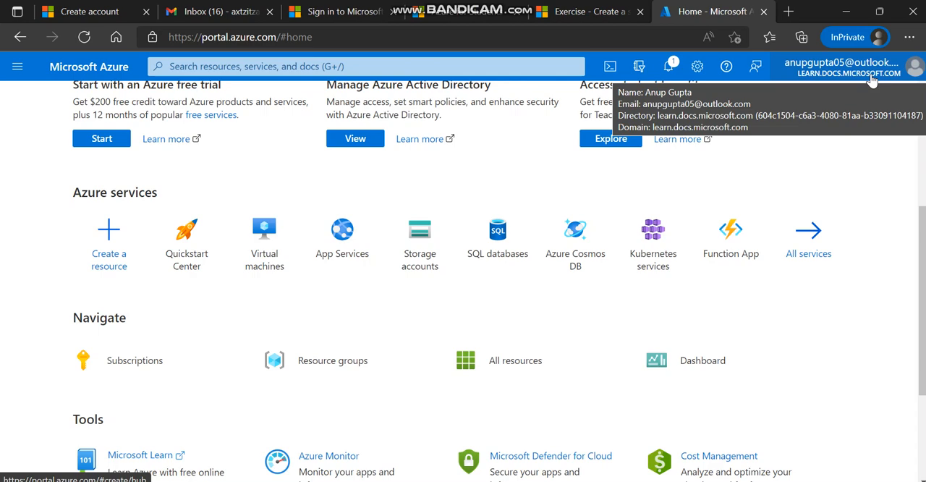
mouse_move(913, 67)
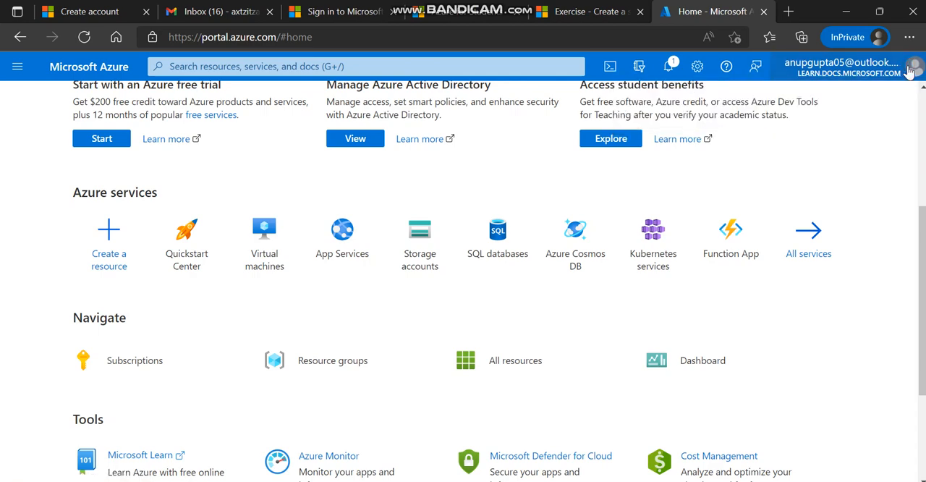
click(913, 66)
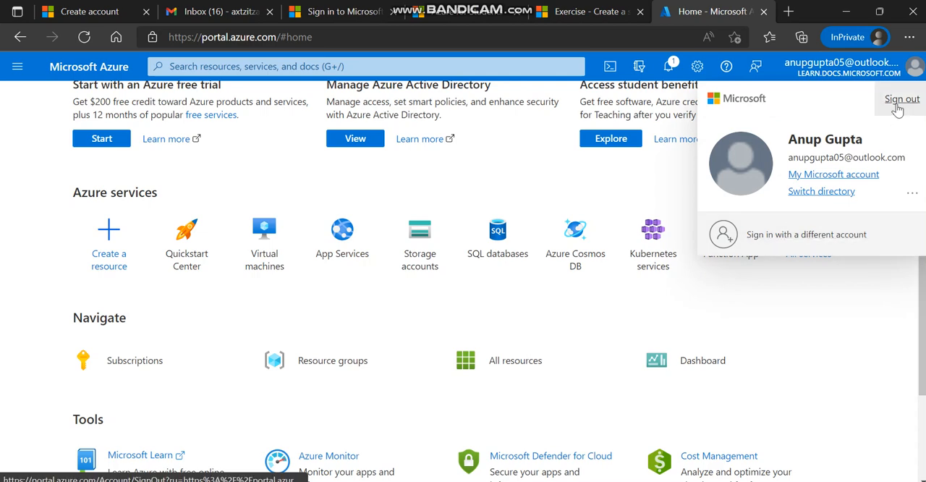
click(901, 99)
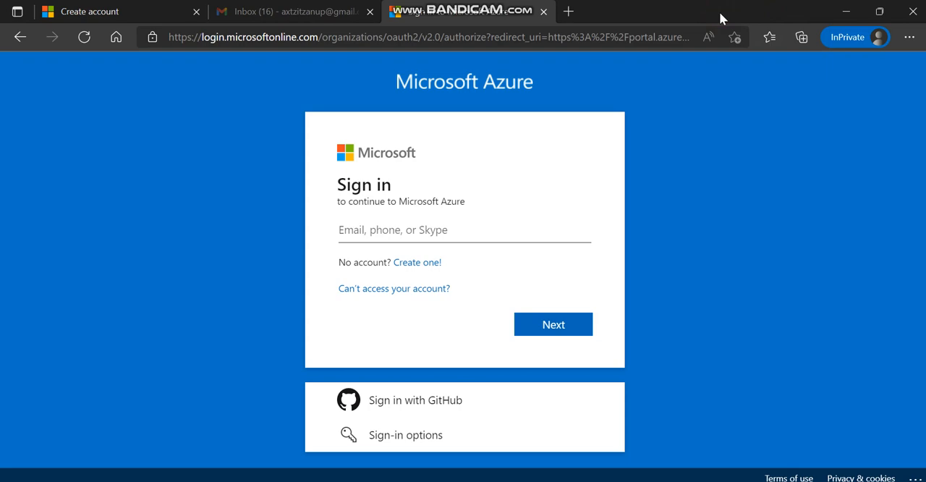
Switch to the Gmail inbox tab
click(289, 12)
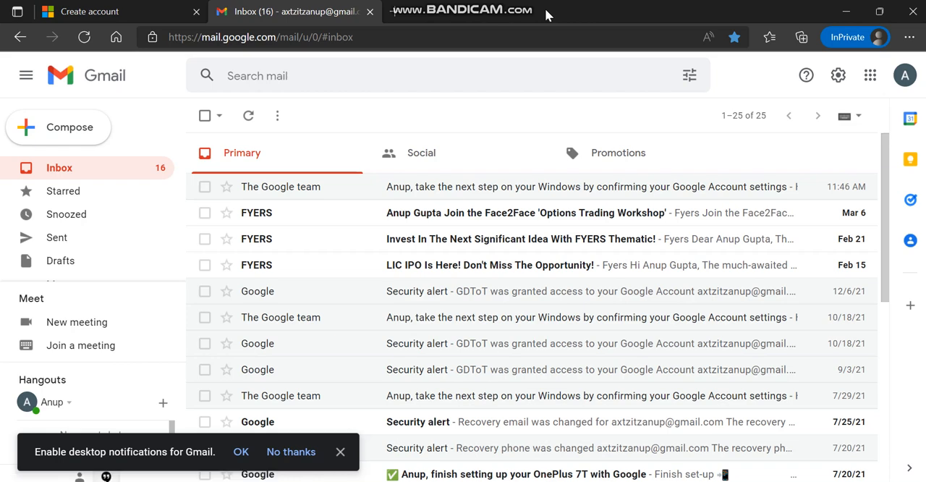
mouse_move(324, 462)
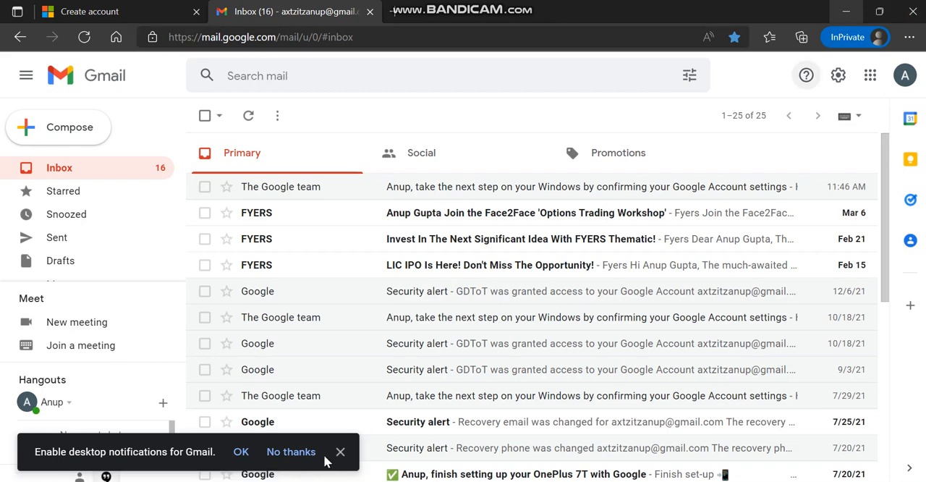